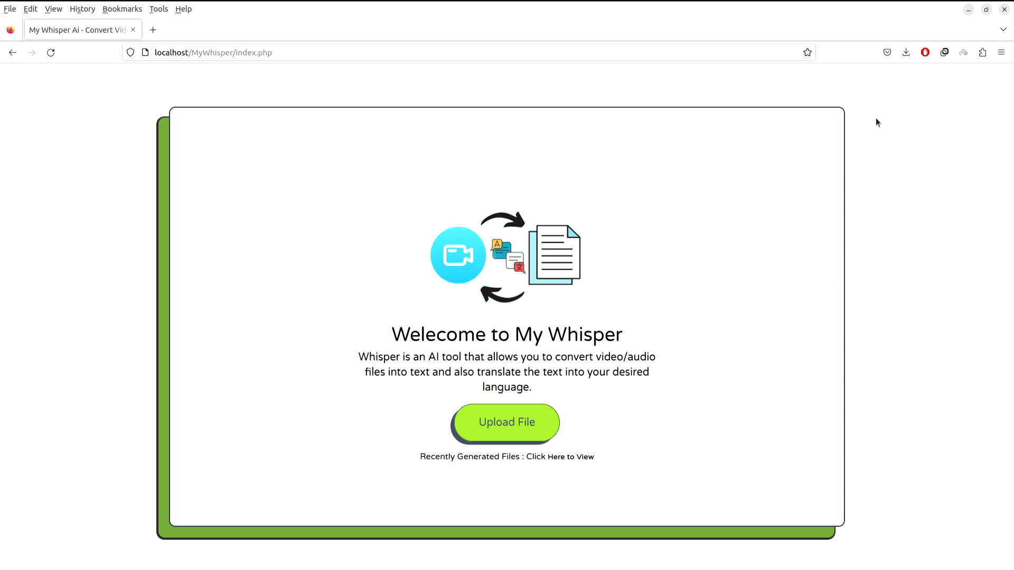
mouse_move(529, 422)
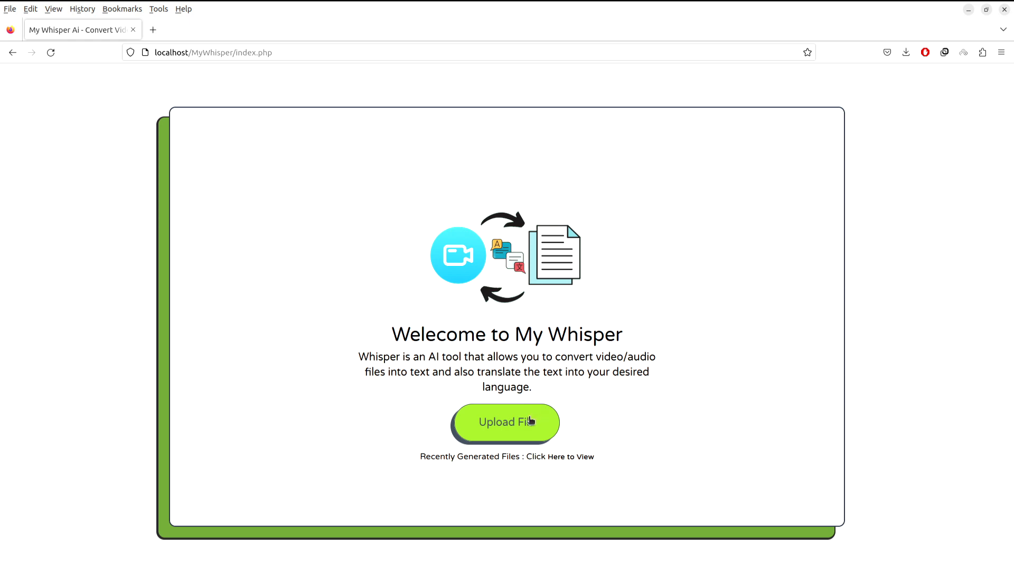
Upload 'An offer he can't refuse… The Godfather #shorts.mp4' for transcription
left_click(506, 423)
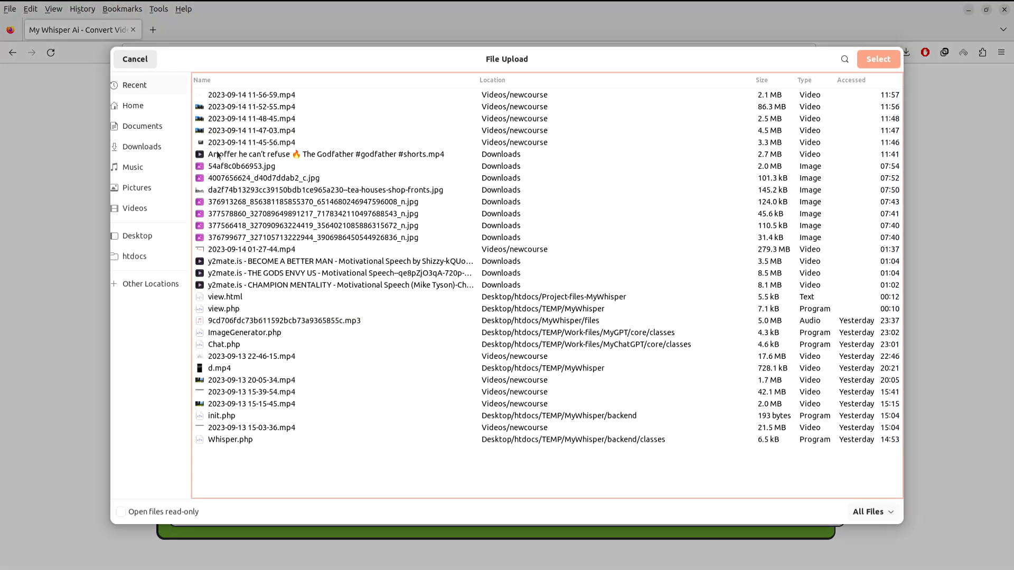
left_click(876, 59)
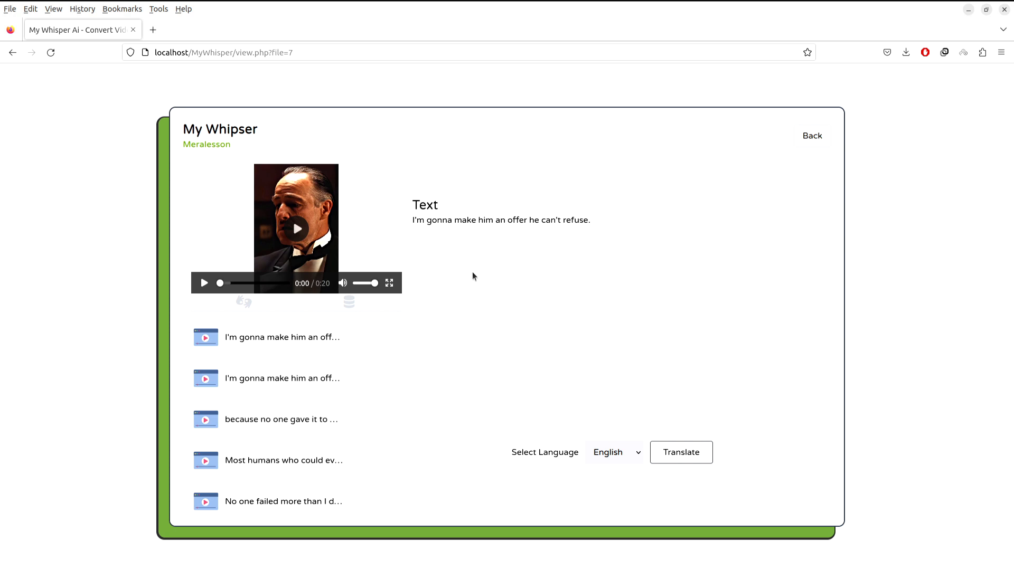
mouse_move(445, 117)
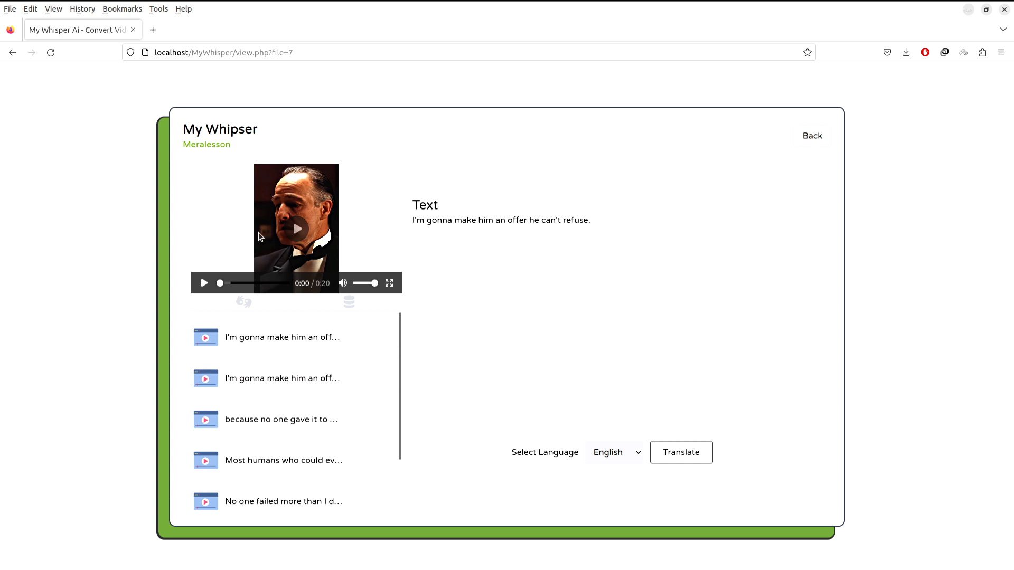
Play the Godfather clip, highlight its transcript sentence, and reveal the translation language choices
left_click(204, 283)
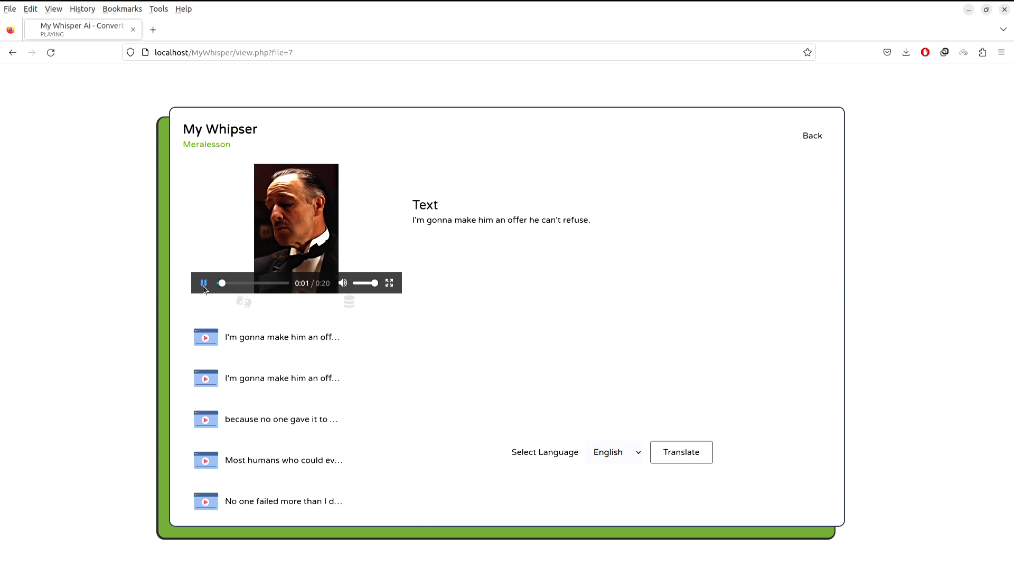
left_click(203, 283)
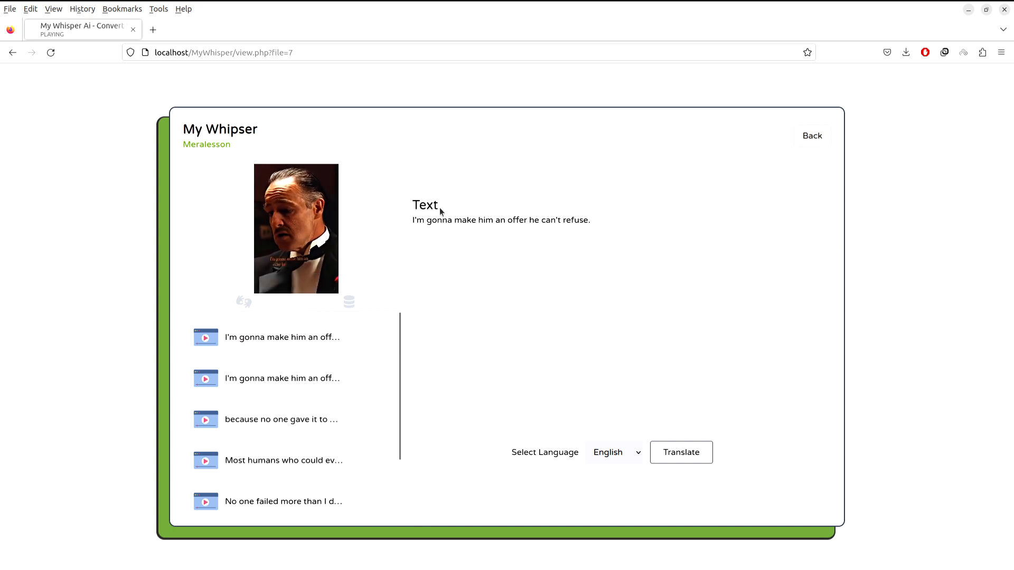
triple_click(500, 220)
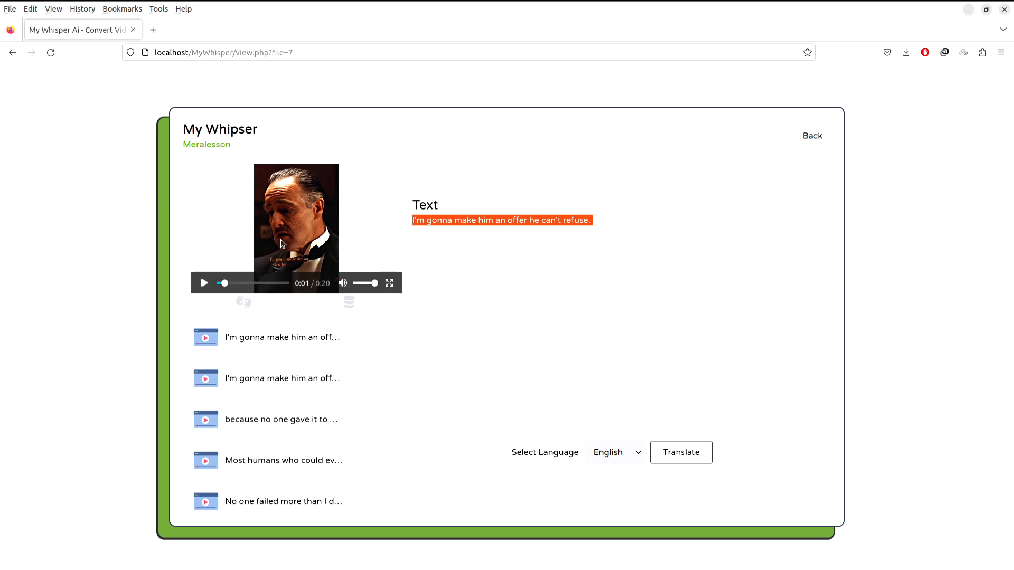
mouse_move(423, 229)
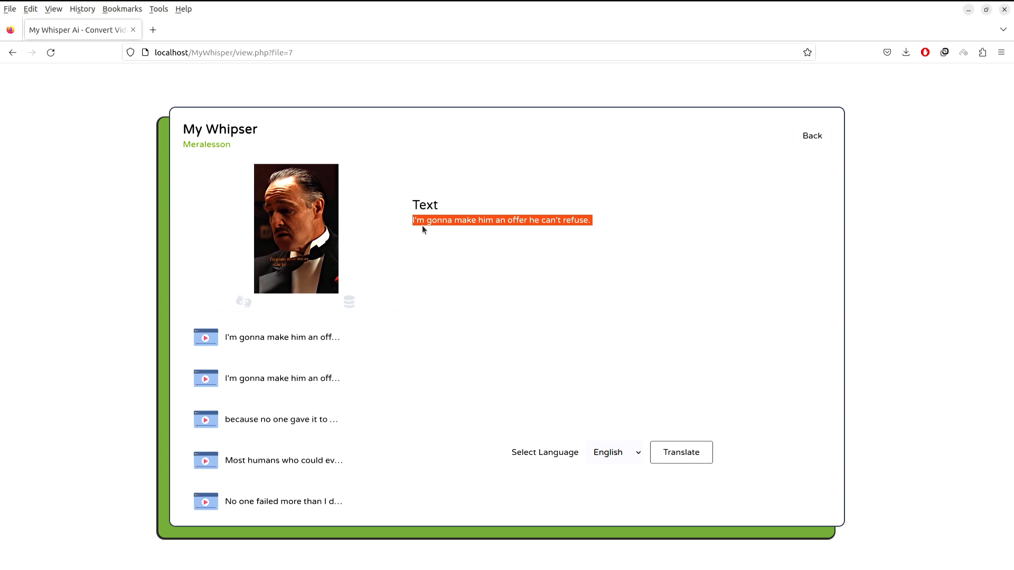
mouse_move(438, 231)
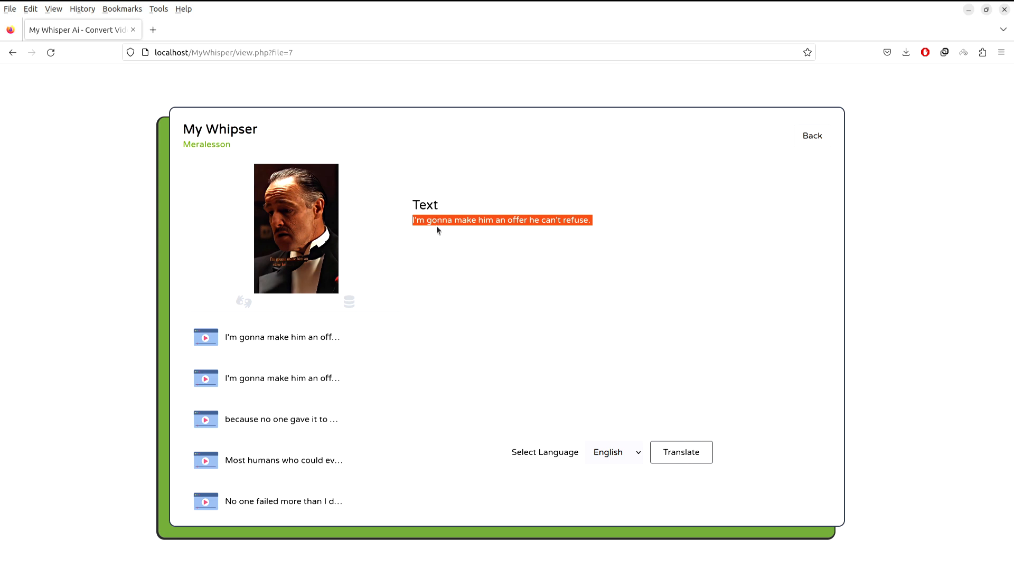
mouse_move(433, 234)
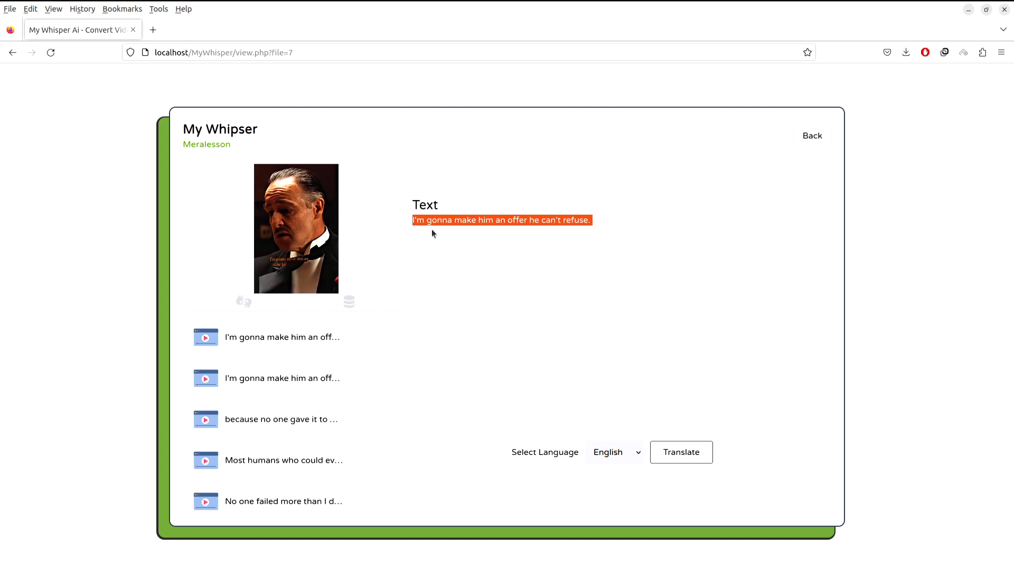
left_click(615, 452)
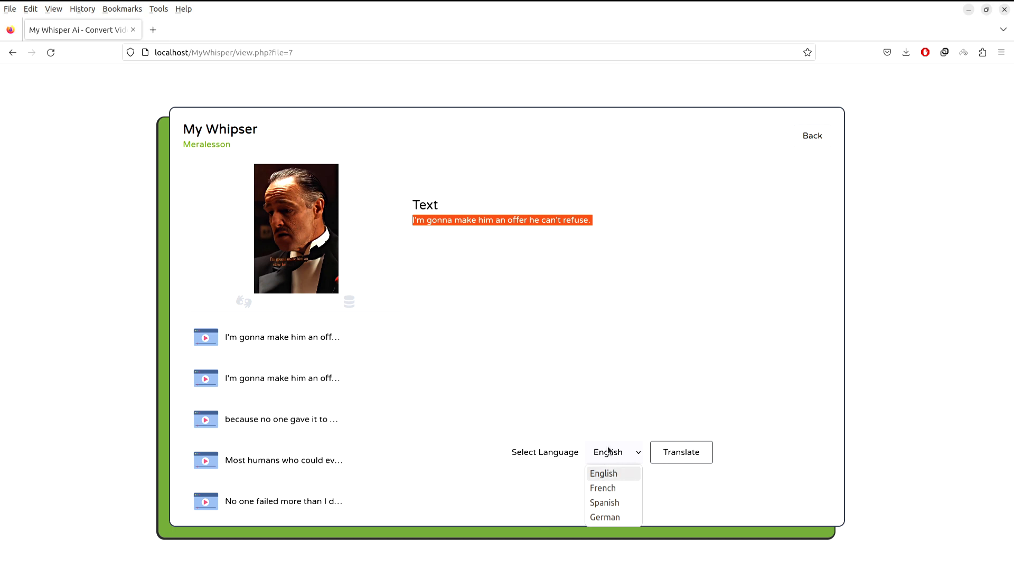
mouse_move(609, 473)
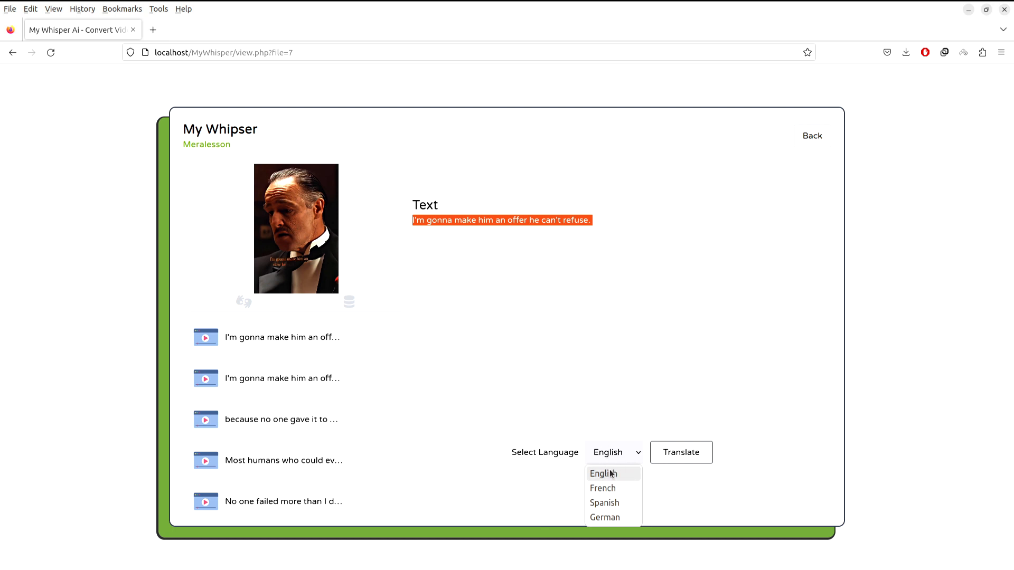
mouse_move(604, 503)
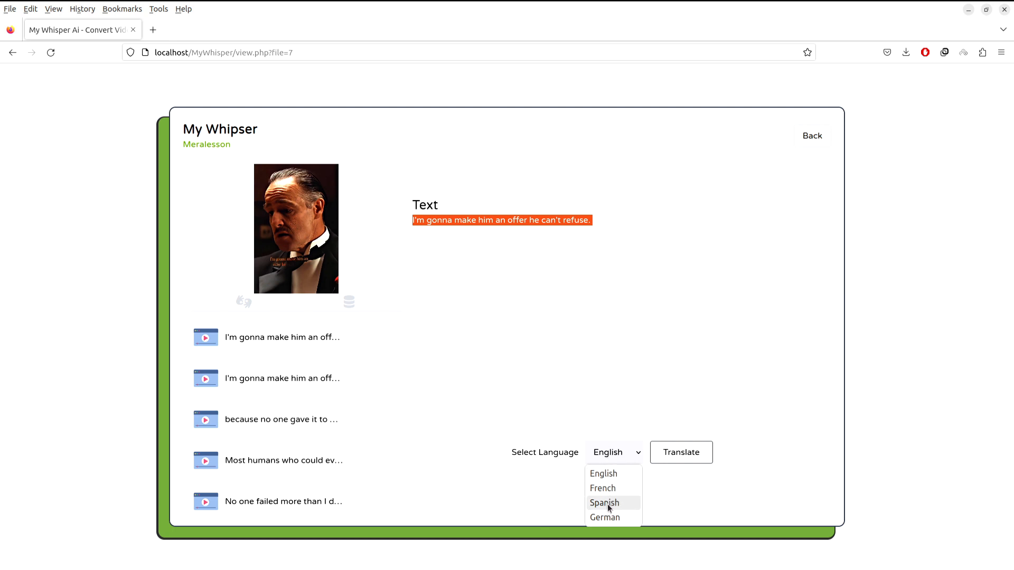
Translate the Godfather line into Spanish
left_click(604, 502)
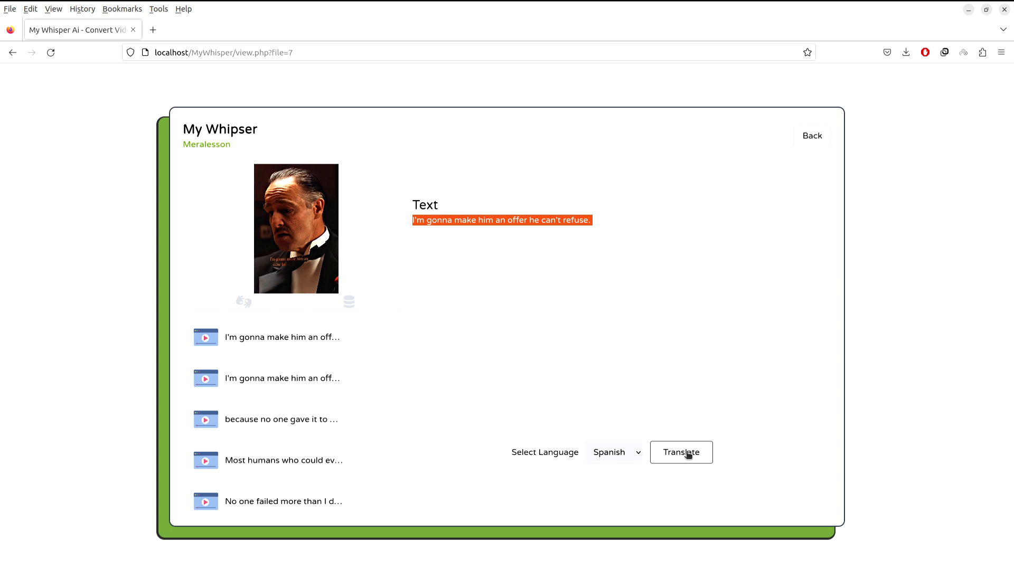
left_click(681, 452)
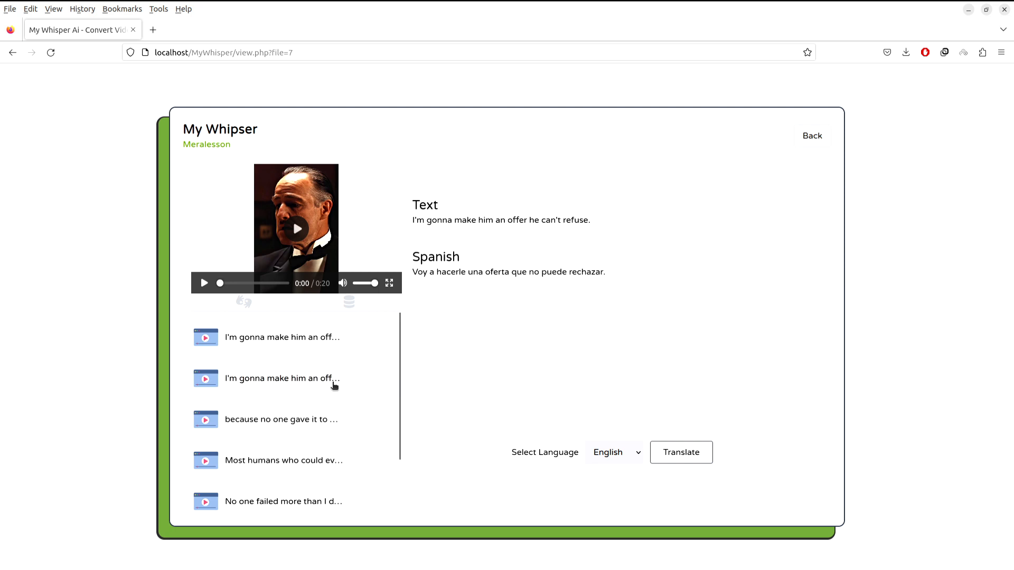
mouse_move(301, 395)
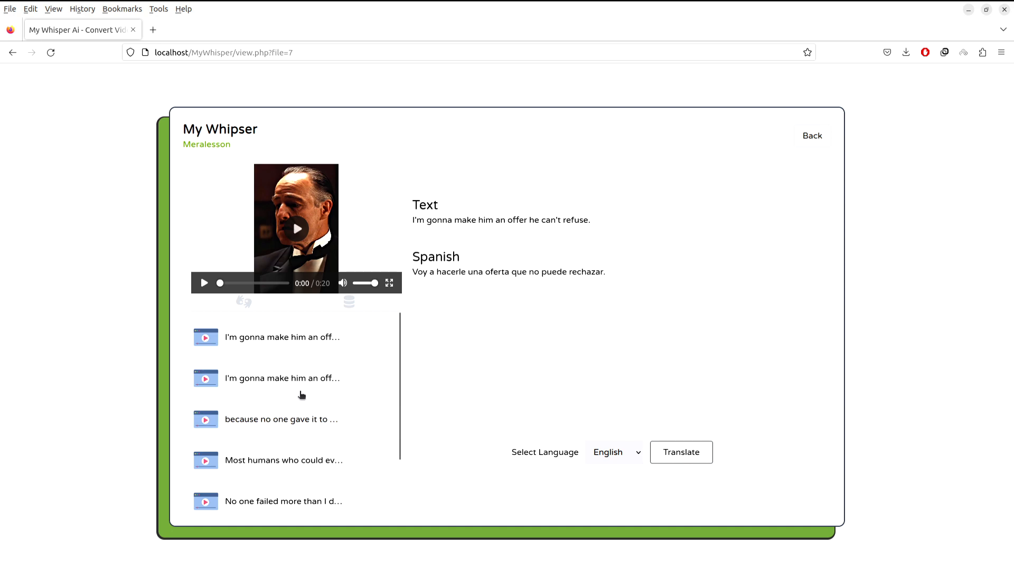
Open the generated file beginning 'T'was the night before' from the files list
scroll("down", 3)
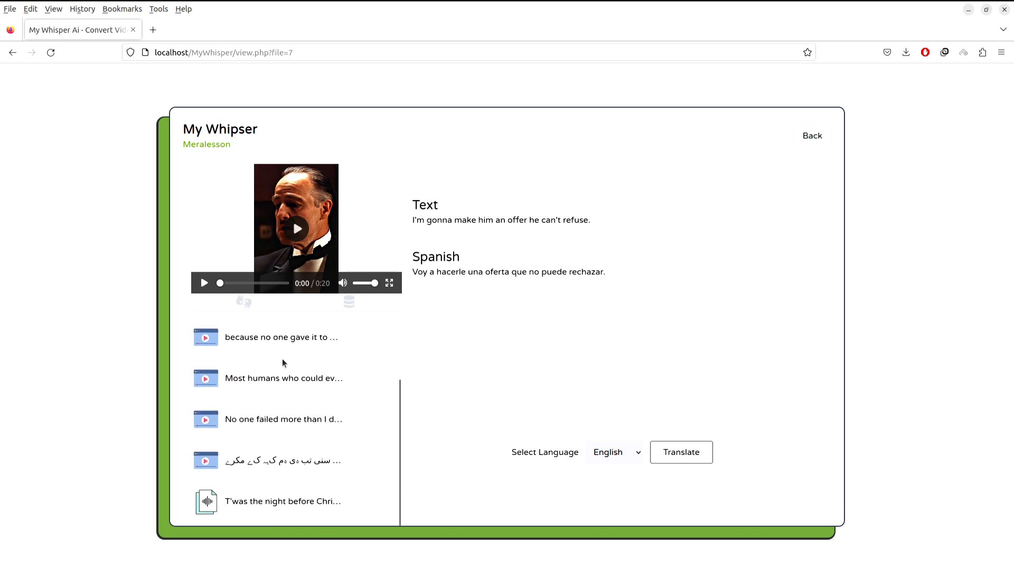
left_click(283, 501)
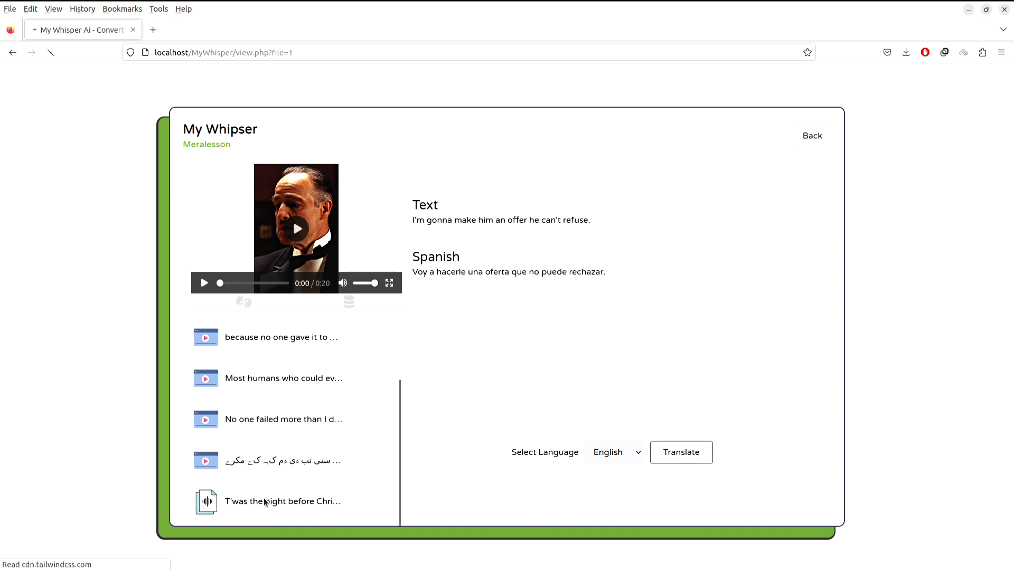
Play the Christmas poem transcript's audio from the file's audio player
left_click(283, 501)
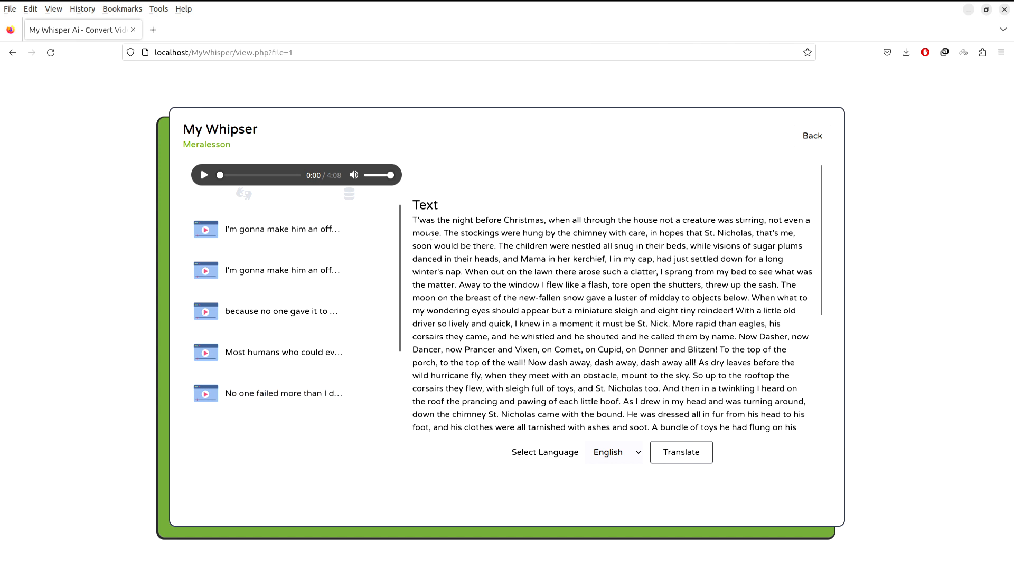
left_click(203, 174)
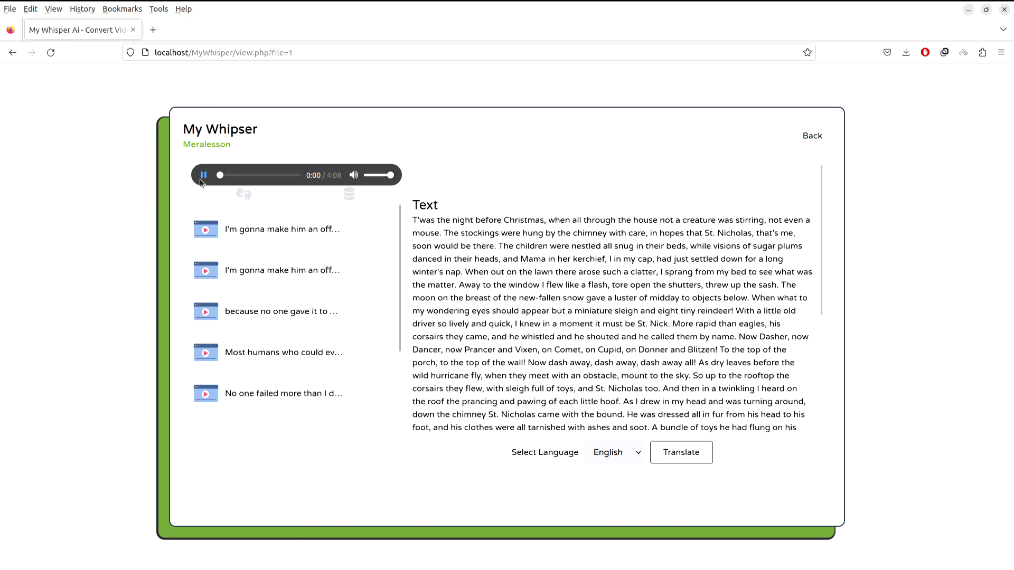
left_click(203, 175)
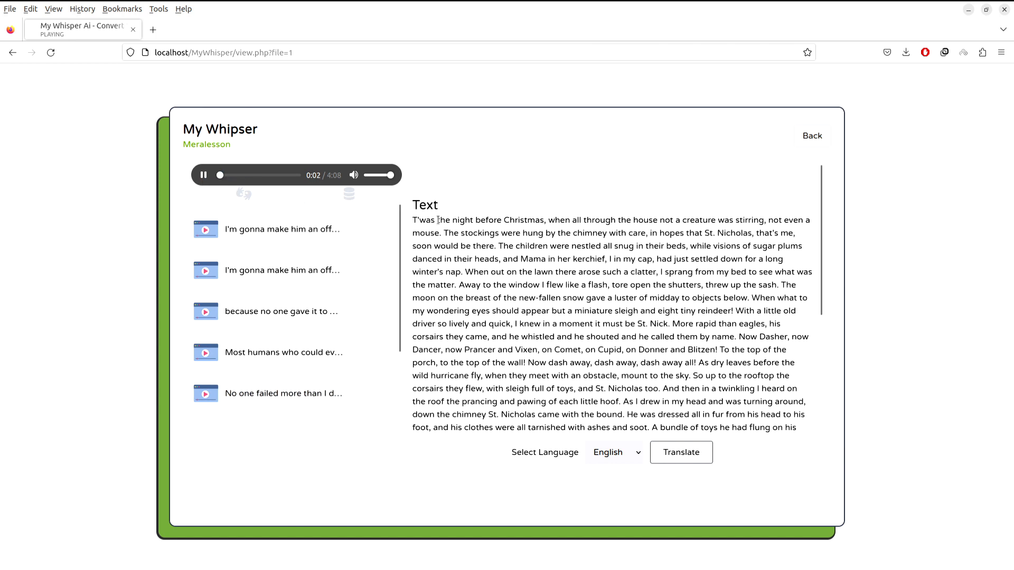
left_click(202, 175)
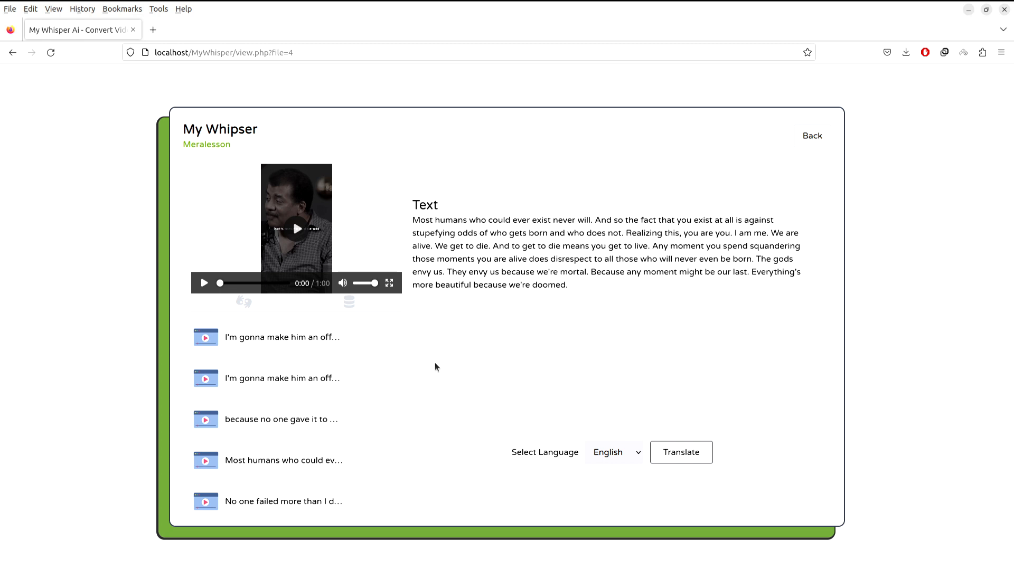
left_click(613, 452)
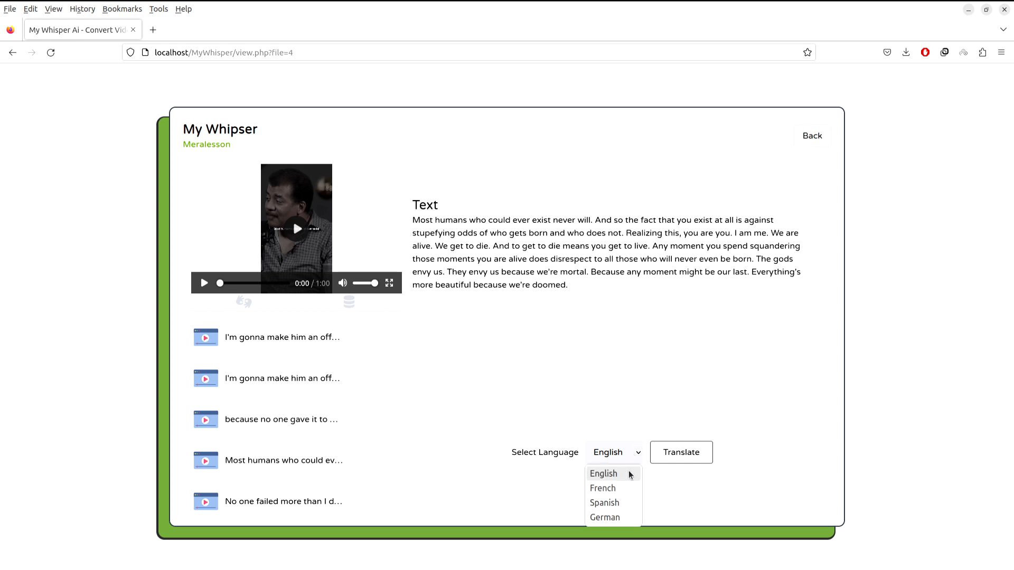
mouse_move(604, 503)
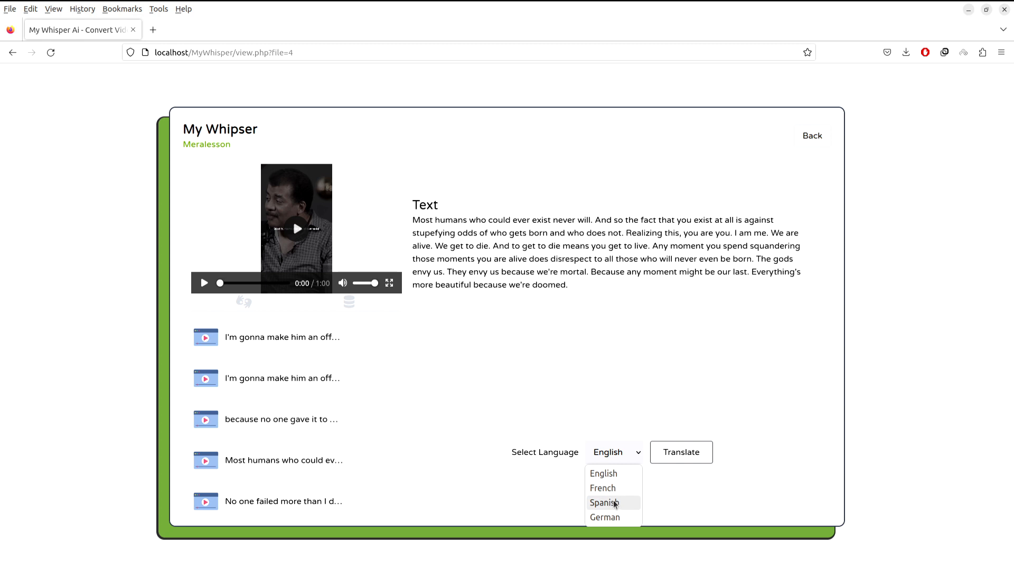
left_click(606, 360)
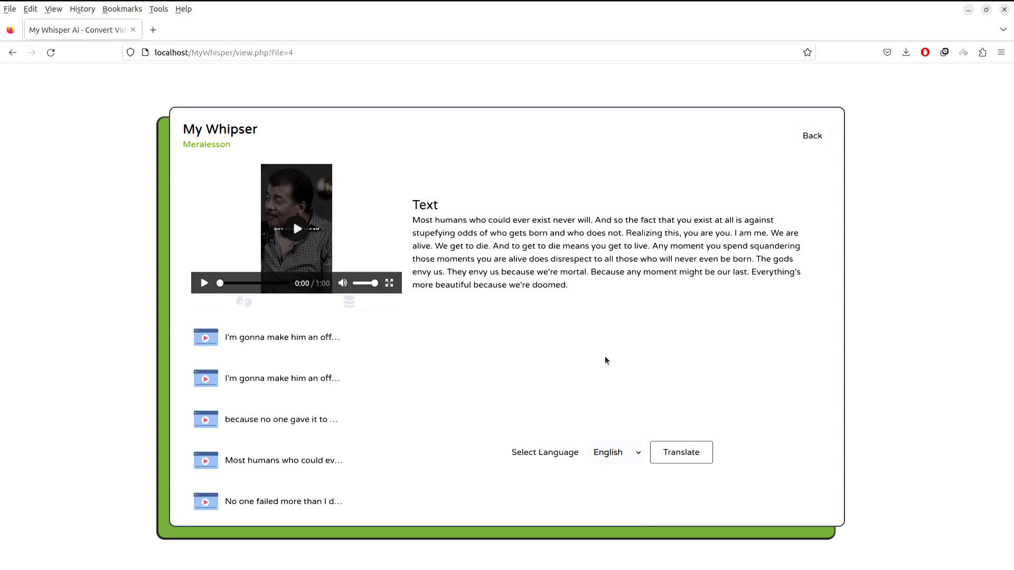